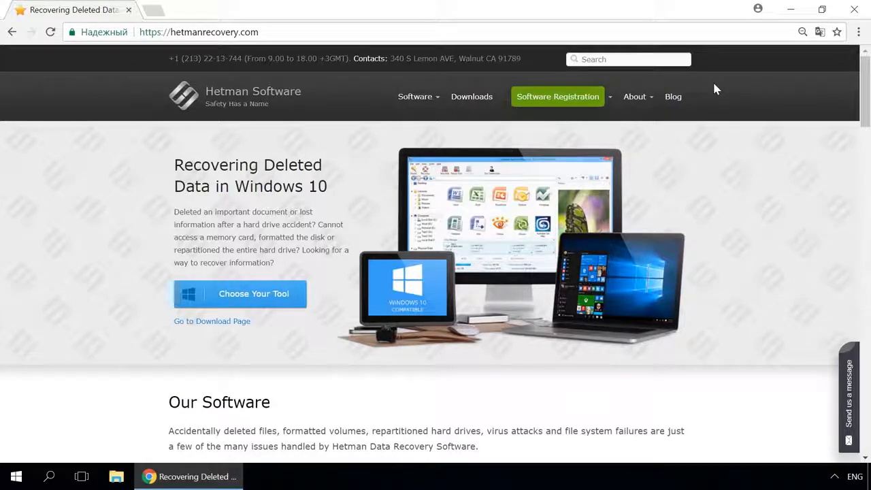
pyautogui.moveTo(633, 96)
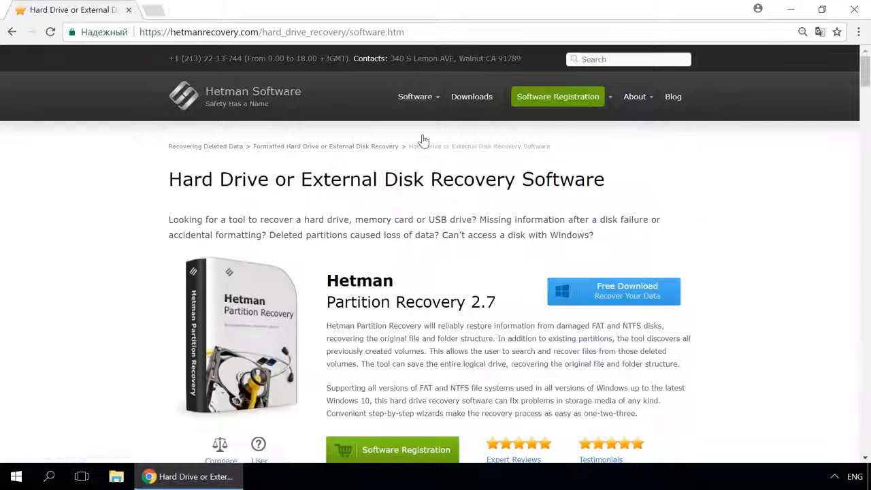
pyautogui.moveTo(580, 293)
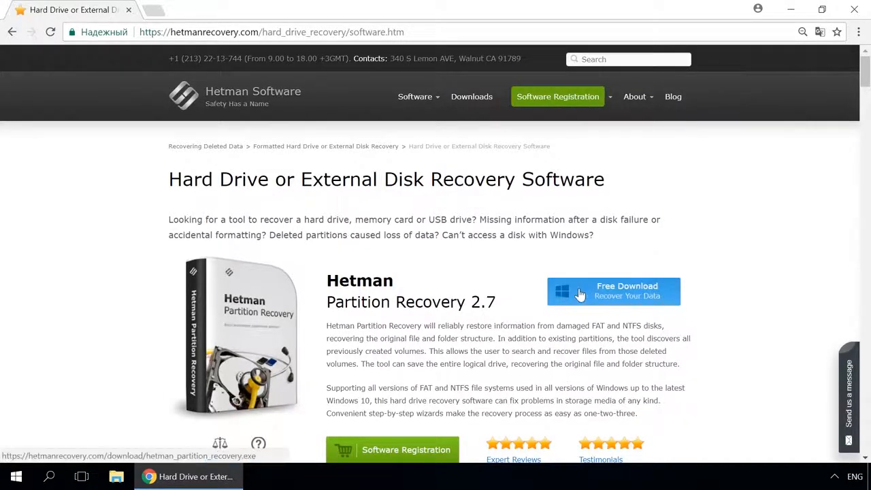
pyautogui.moveTo(616, 298)
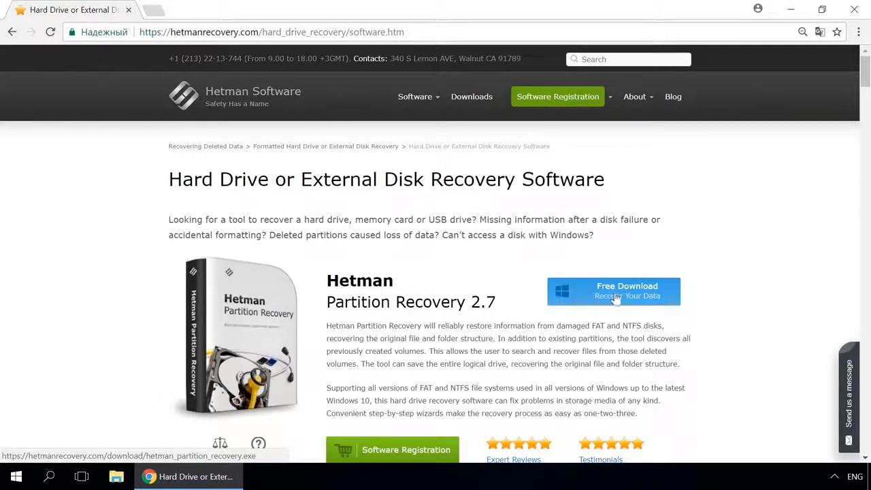
pyautogui.moveTo(719, 277)
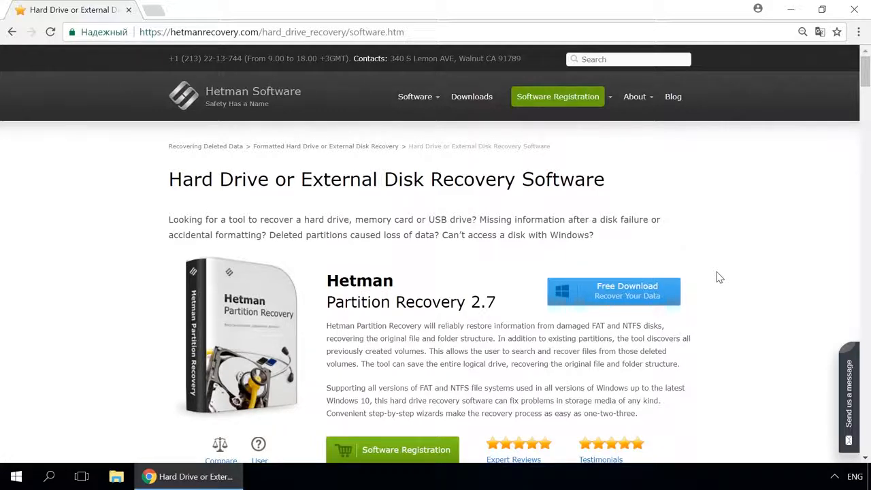
pyautogui.moveTo(667, 102)
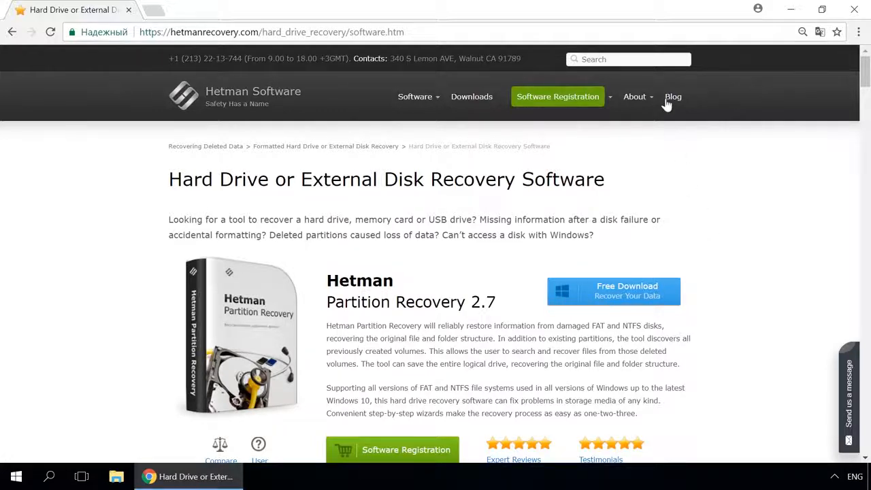
# Open the 'How to Create a Storage Space or Mirrored Volume' post from the Hetman Software blog.
pyautogui.click(672, 96)
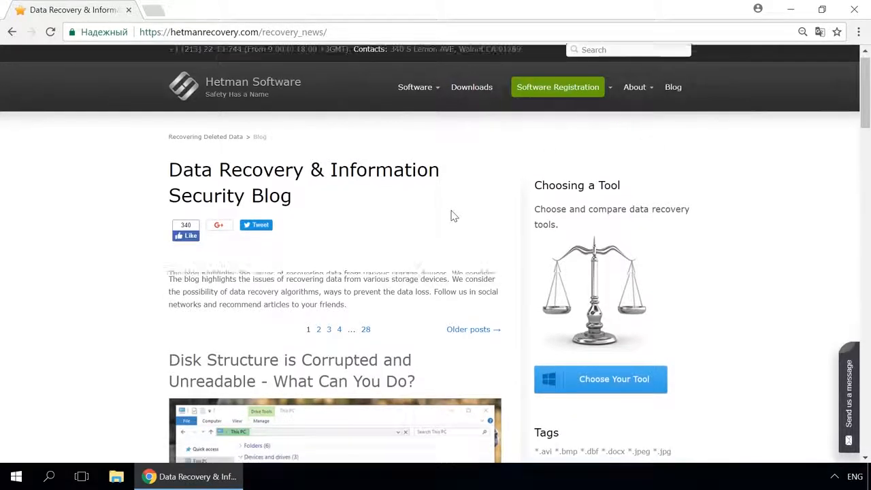
pyautogui.scroll(-3)
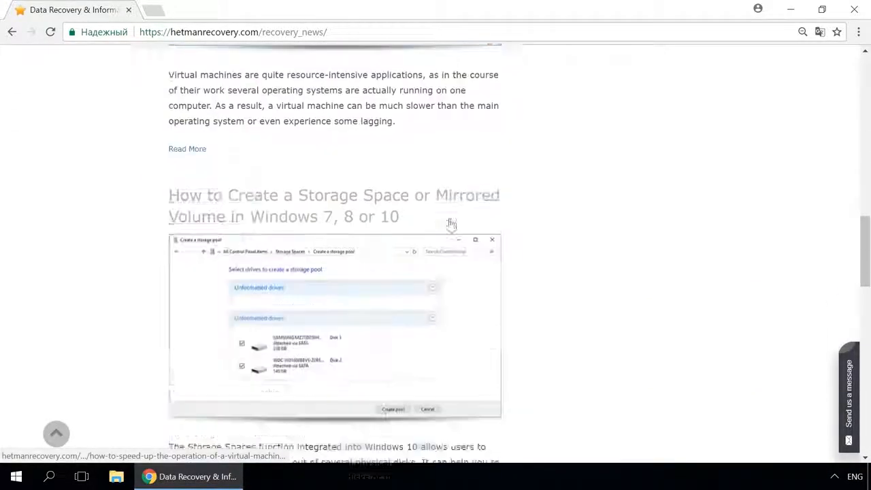
pyautogui.click(333, 204)
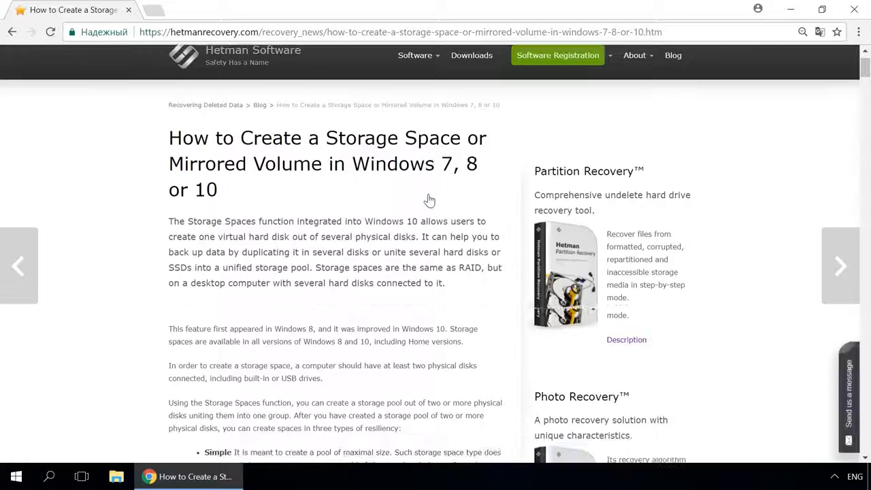
pyautogui.scroll(-3)
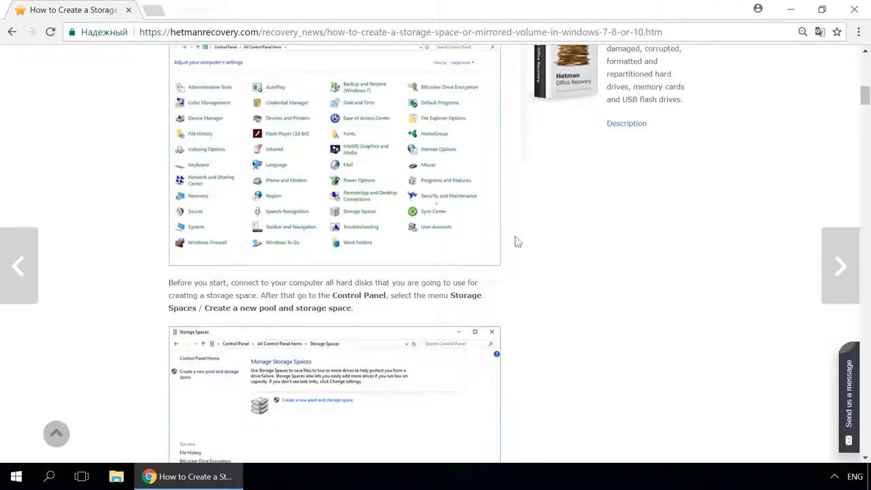
pyautogui.moveTo(581, 265)
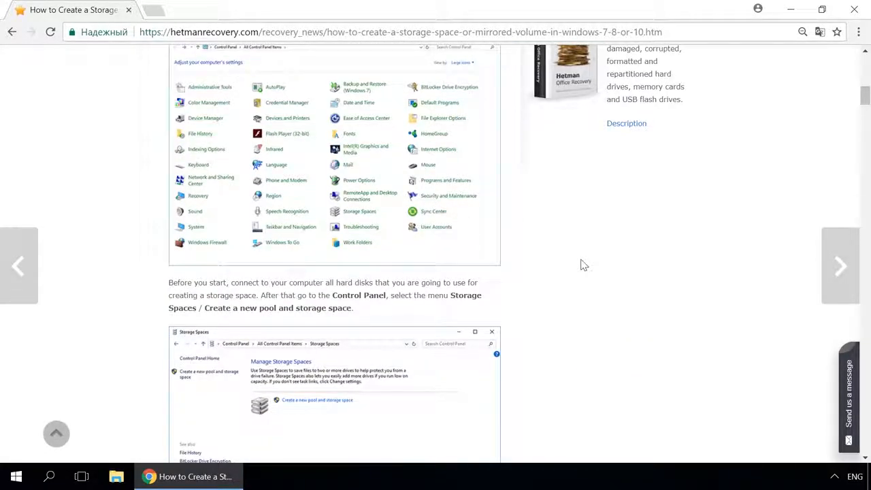
pyautogui.moveTo(859, 384)
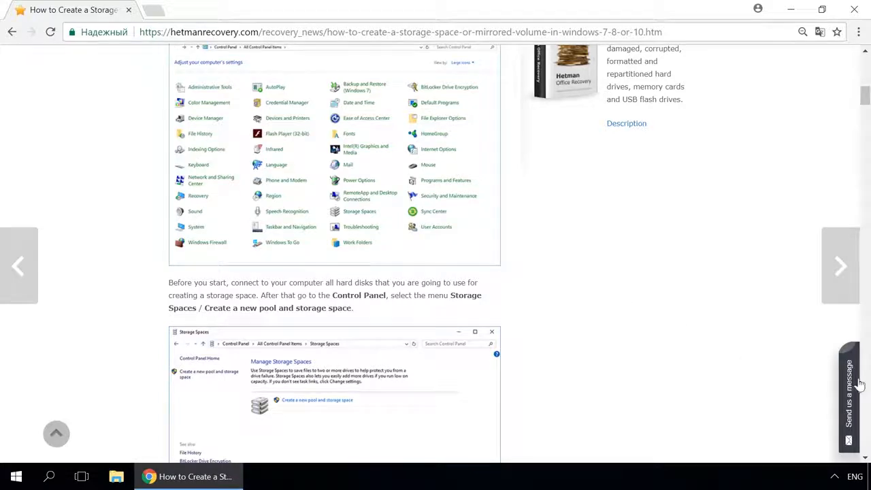
pyautogui.click(848, 394)
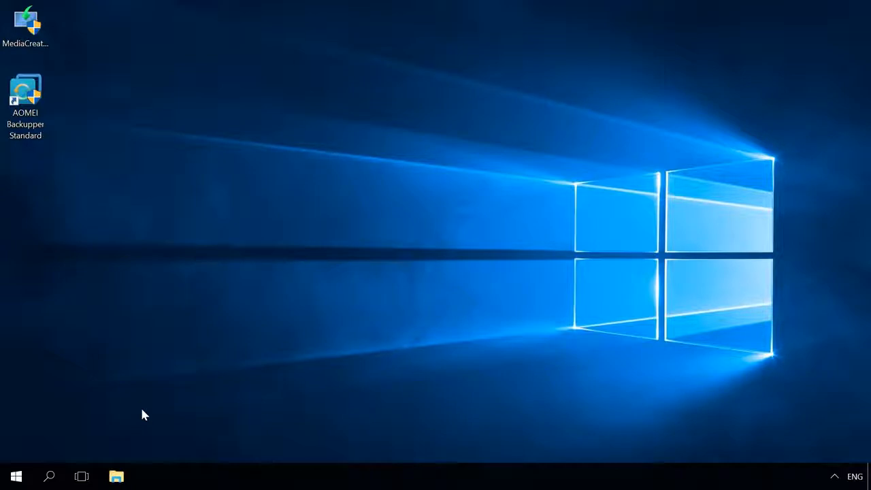
pyautogui.moveTo(98, 425)
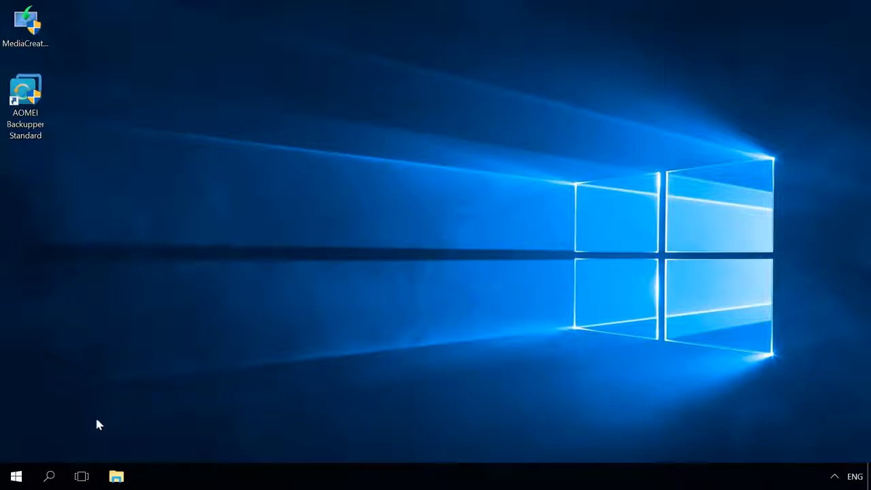
# Launch Control Panel via taskbar search, then go through File History to Backup and Restore (Windows 7).
pyautogui.click(49, 475)
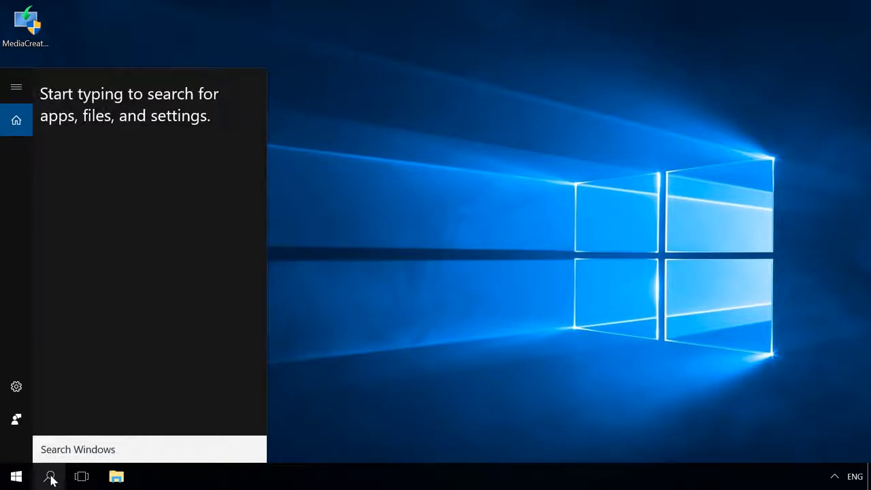
pyautogui.write('conto')
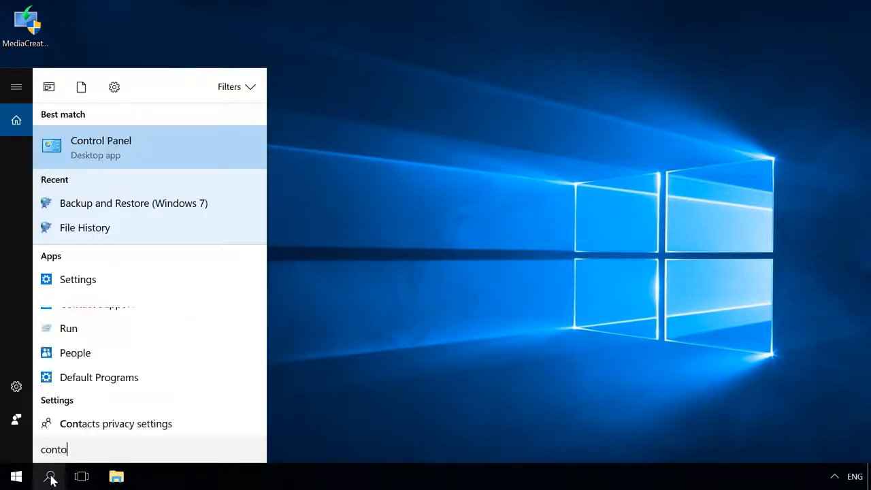
pyautogui.click(100, 146)
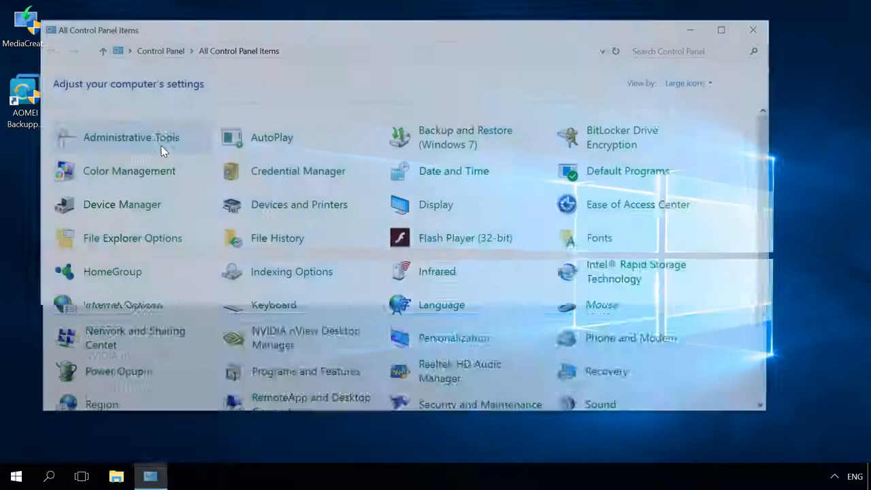
pyautogui.click(277, 237)
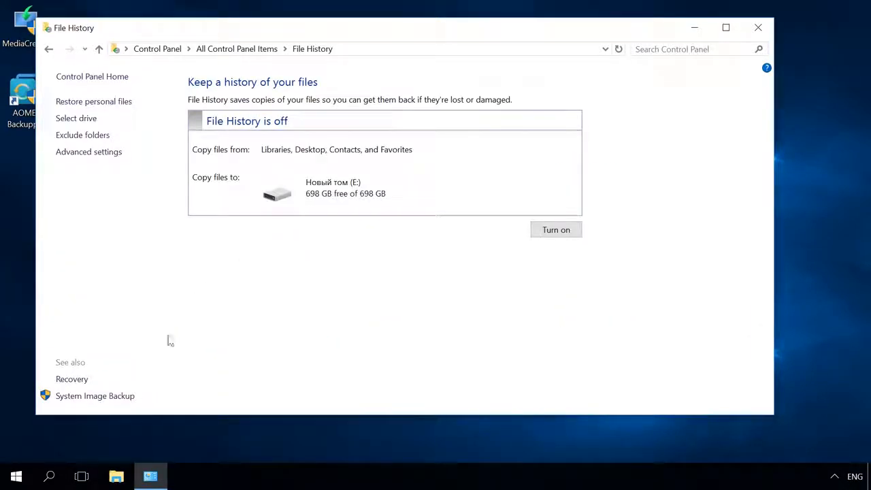
pyautogui.click(95, 395)
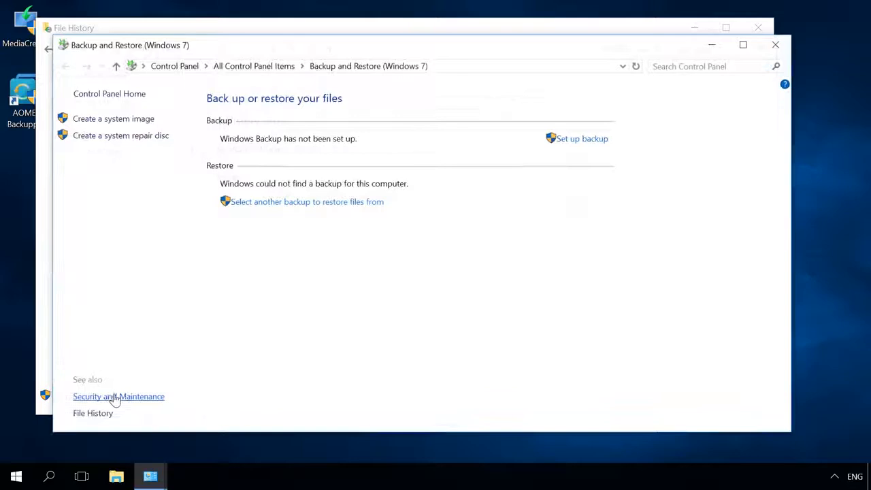
pyautogui.moveTo(150, 294)
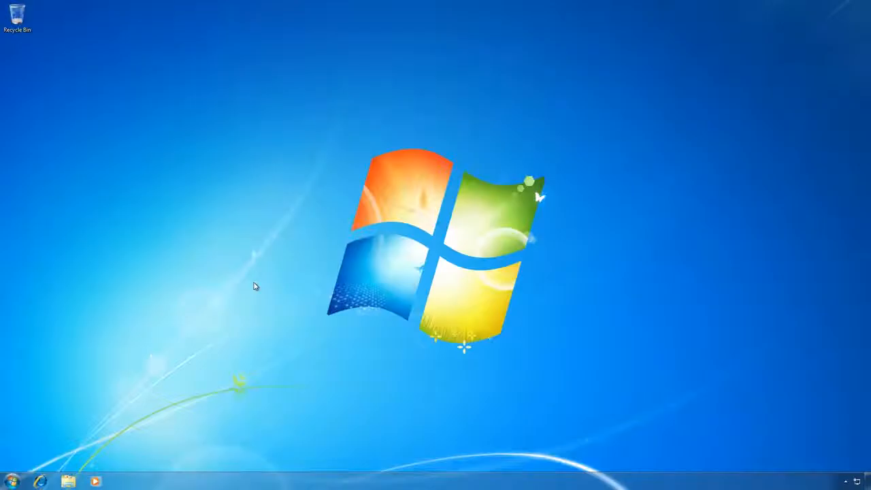
# Reach Backup and Restore from the Start menu's Control Panel and start Create a system image.
pyautogui.click(11, 480)
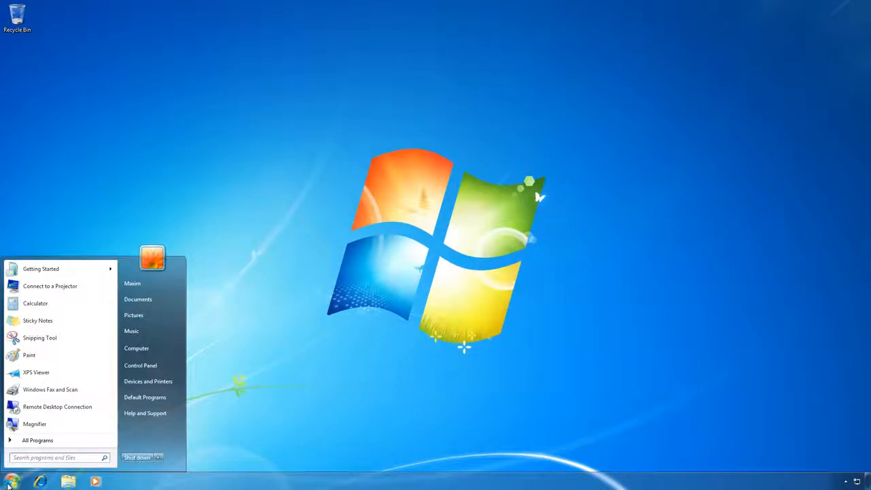
pyautogui.click(140, 365)
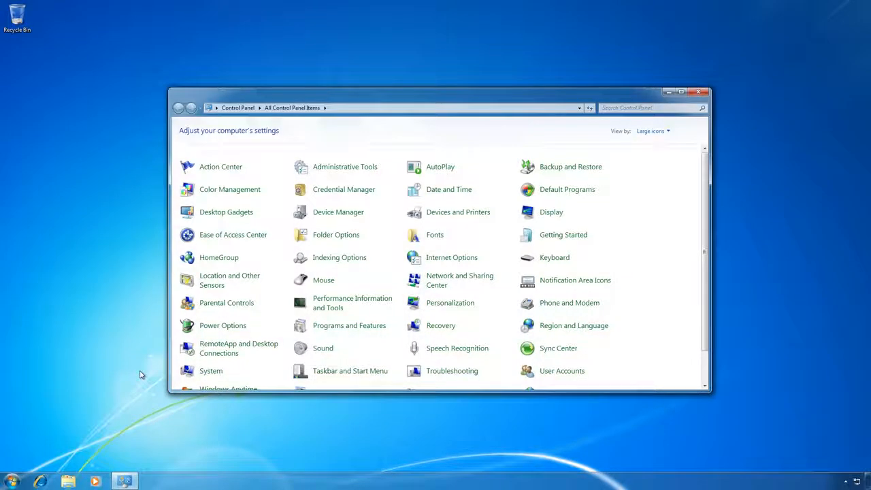
pyautogui.moveTo(570, 166)
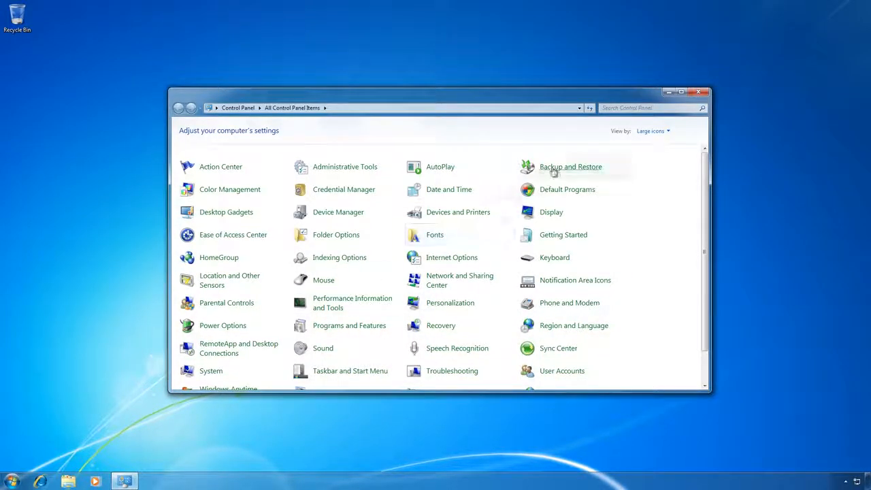
pyautogui.click(570, 167)
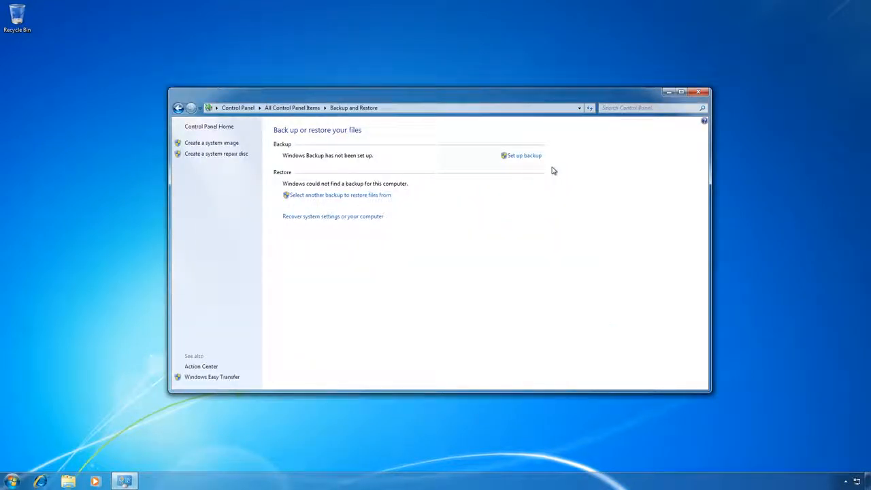
pyautogui.click(211, 142)
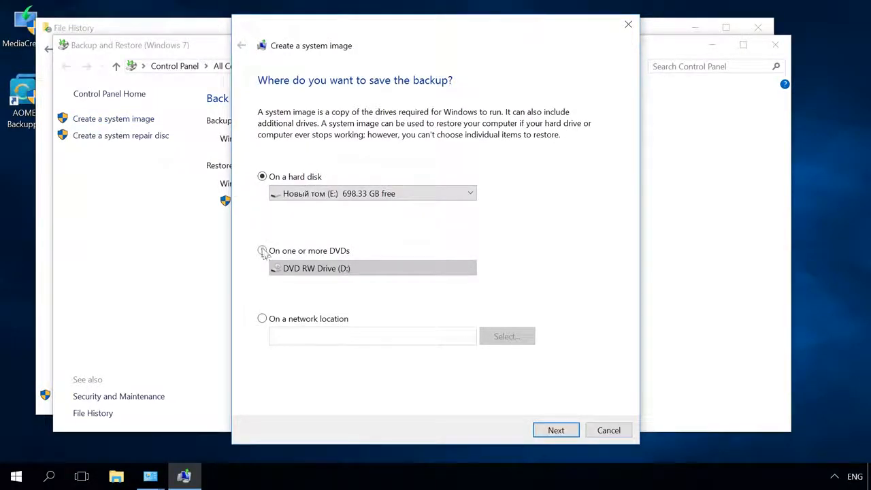
# Set DVD RW Drive (D:) as the destination for the System (C:) image and reach confirmation.
pyautogui.click(262, 250)
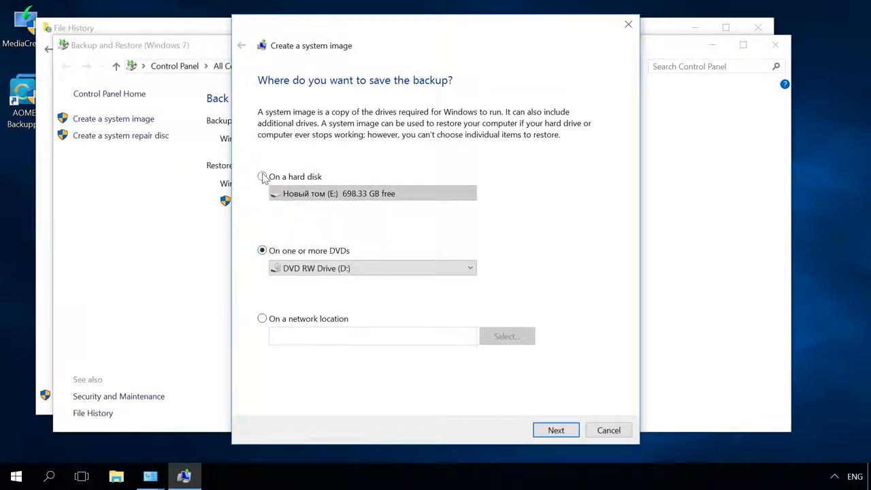
pyautogui.click(262, 176)
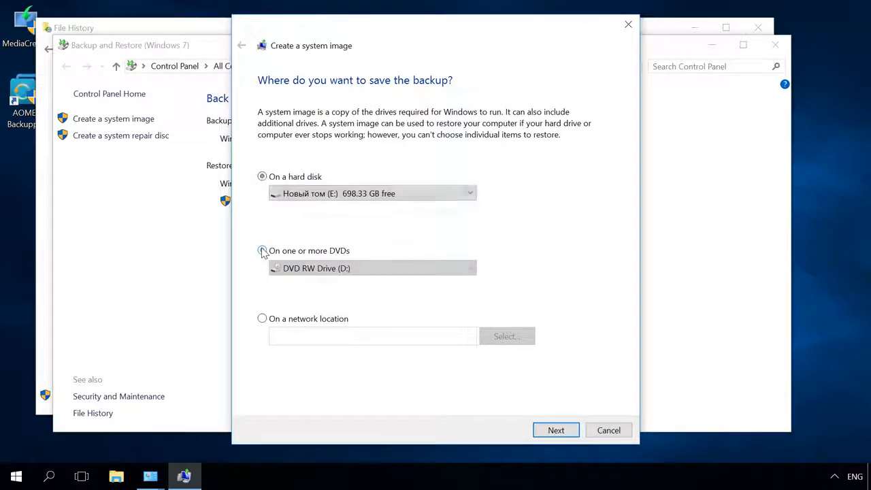
pyautogui.click(556, 430)
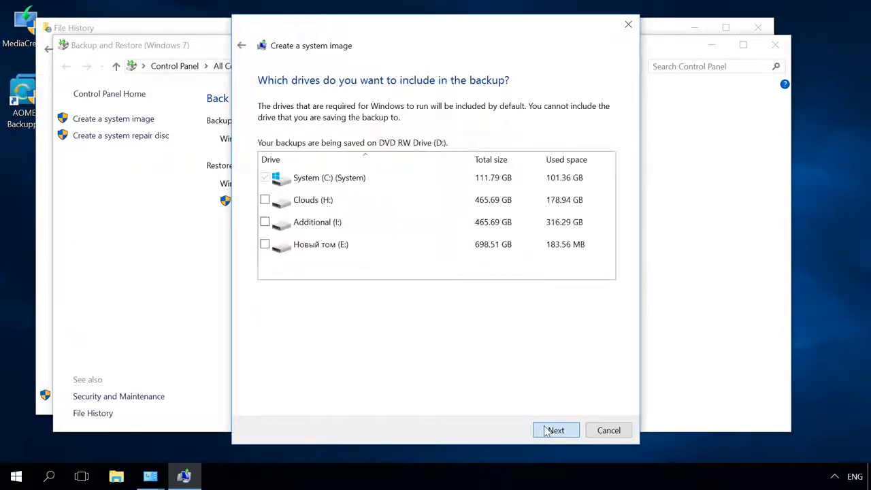
pyautogui.click(555, 430)
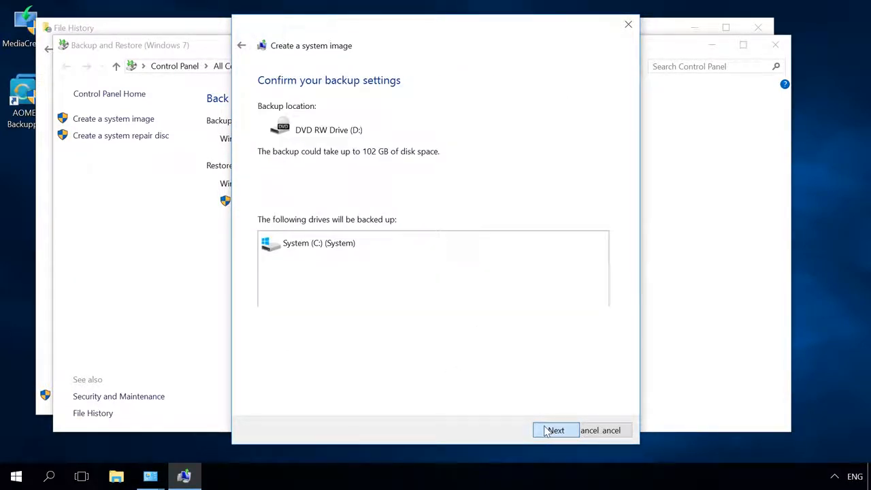
pyautogui.click(555, 430)
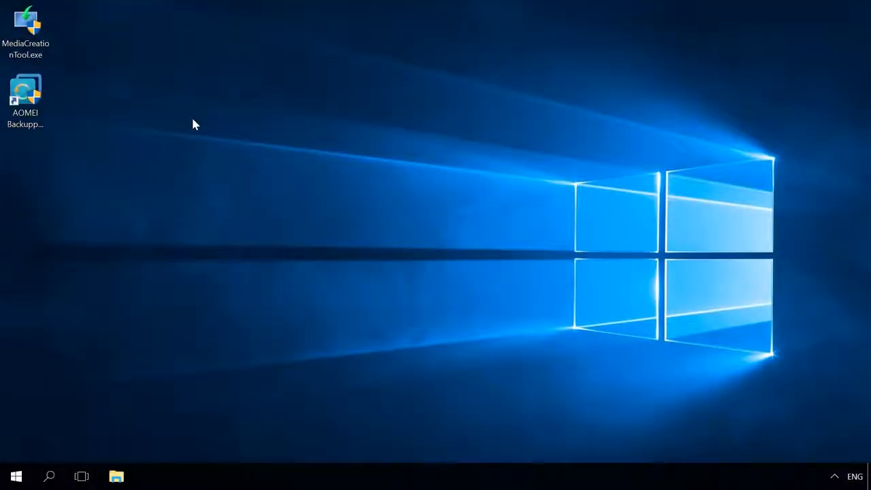
pyautogui.moveTo(25, 21)
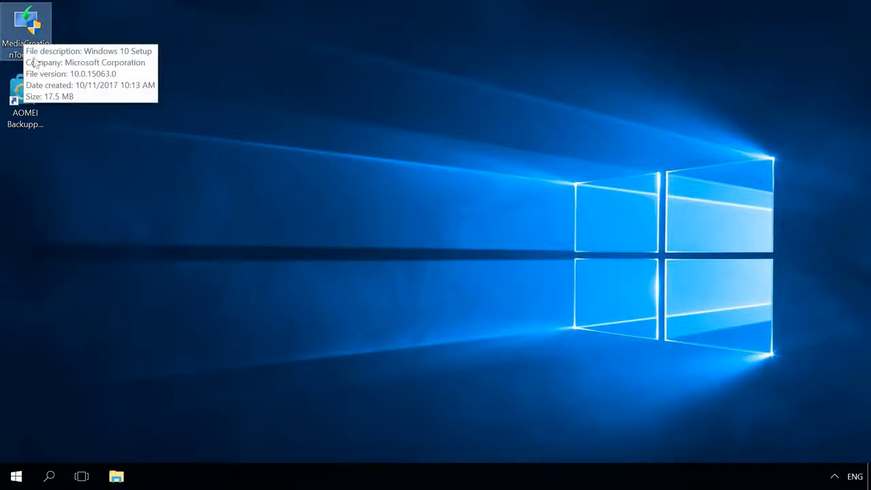
# Run MediaCreationTool.exe, accept the license, and choose installation media for another PC on USB.
pyautogui.doubleClick(26, 24)
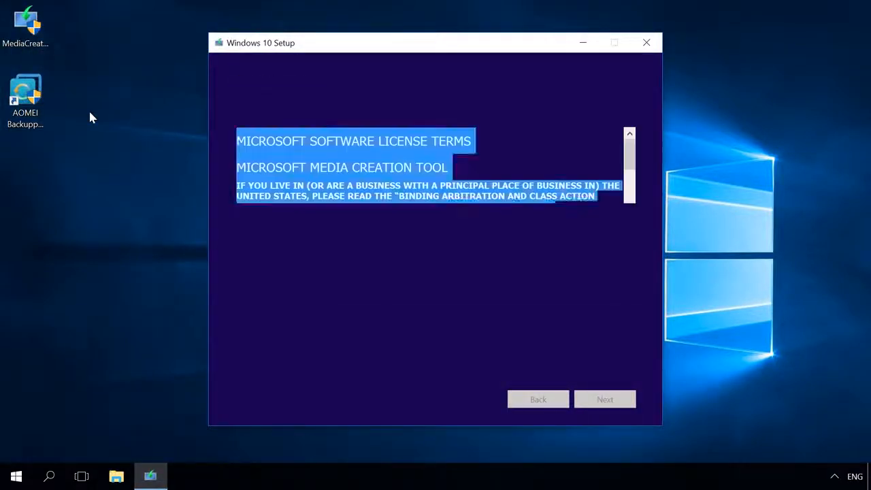
pyautogui.click(604, 400)
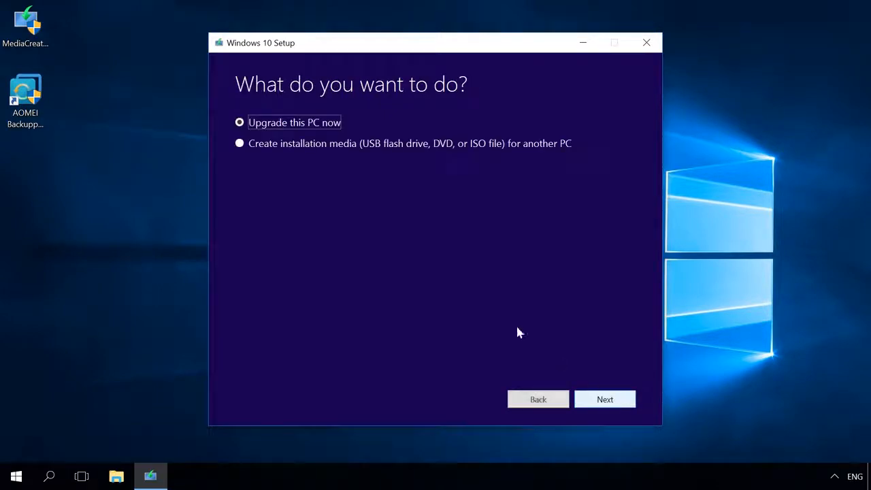
pyautogui.click(239, 143)
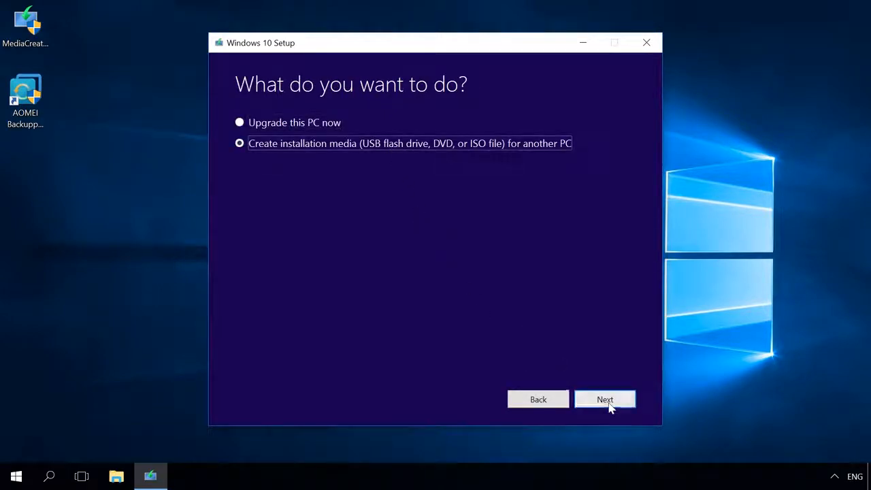
pyautogui.click(605, 399)
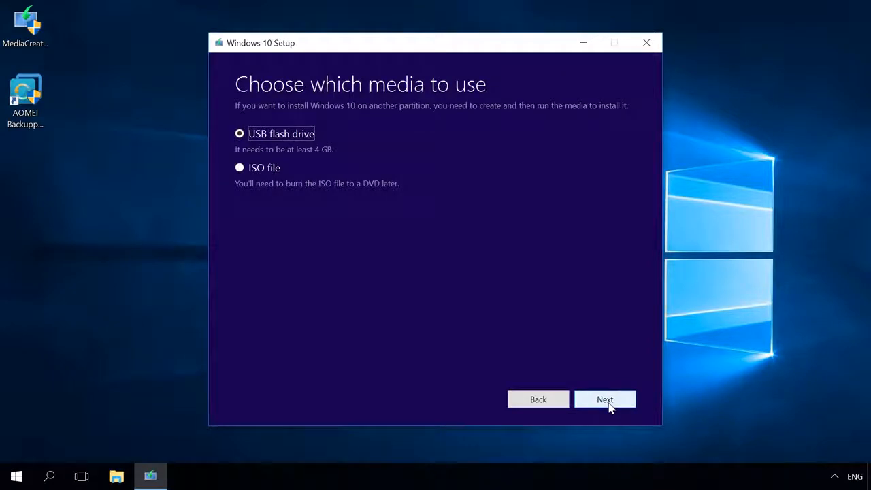
pyautogui.click(604, 399)
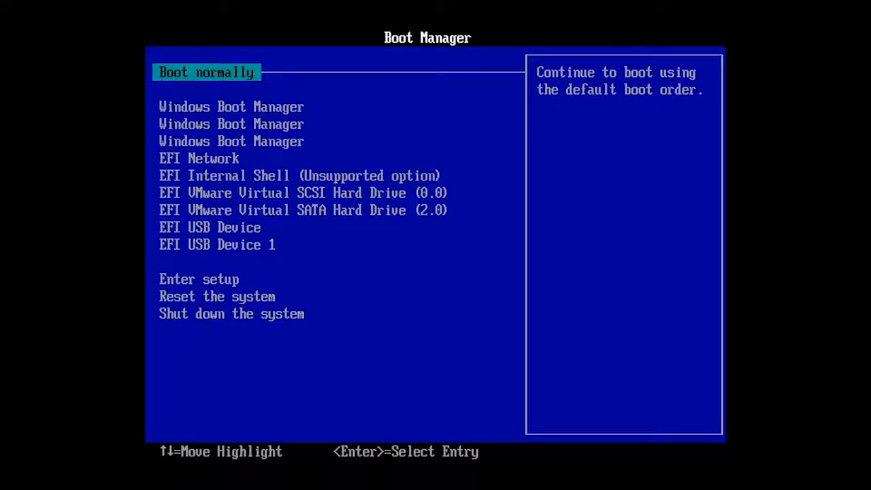
# Select 'EFI USB Device' in the Boot Manager and boot from it.
pyautogui.press('down')
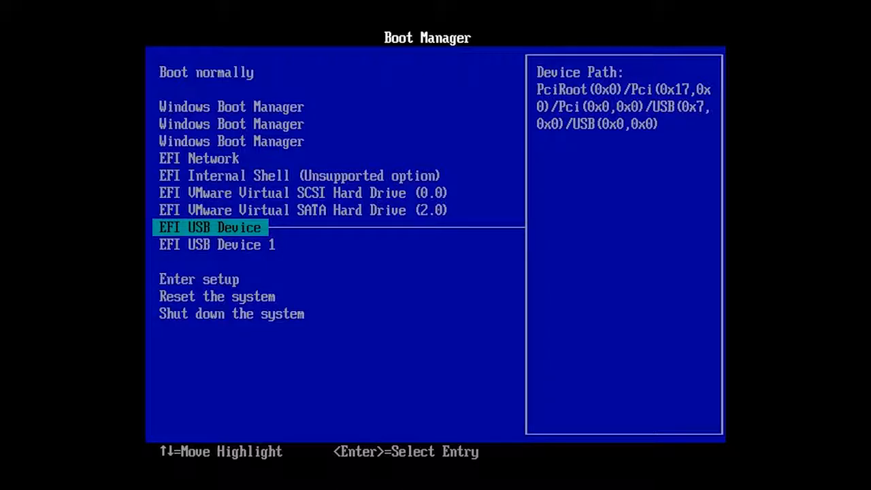
pyautogui.press('Return')
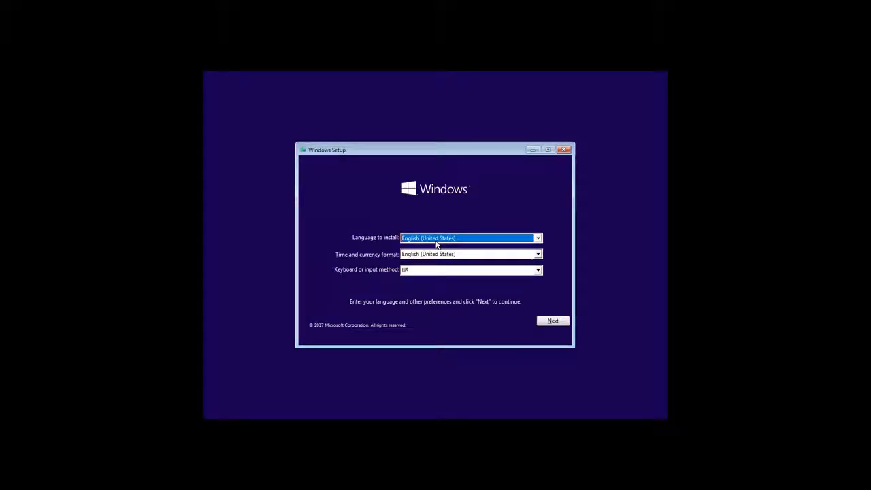
pyautogui.moveTo(552, 321)
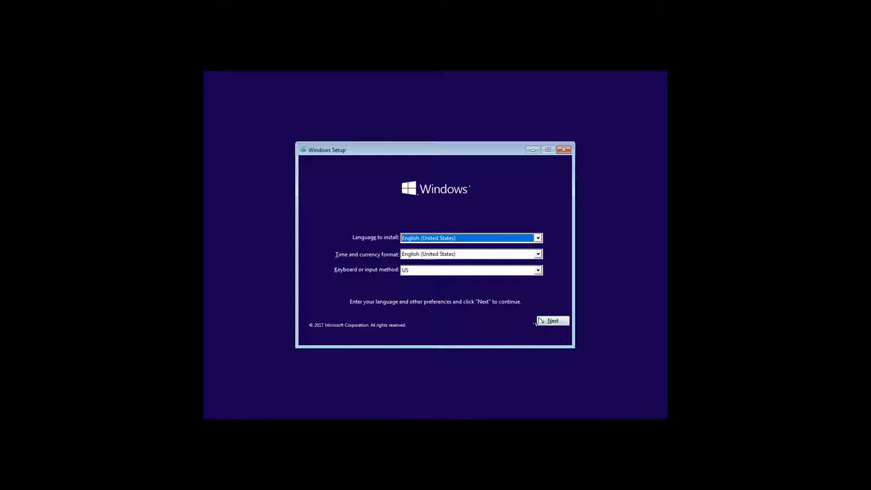
# Keep English settings, choose Repair your computer, then System Image Recovery targeting Windows 10.
pyautogui.click(551, 321)
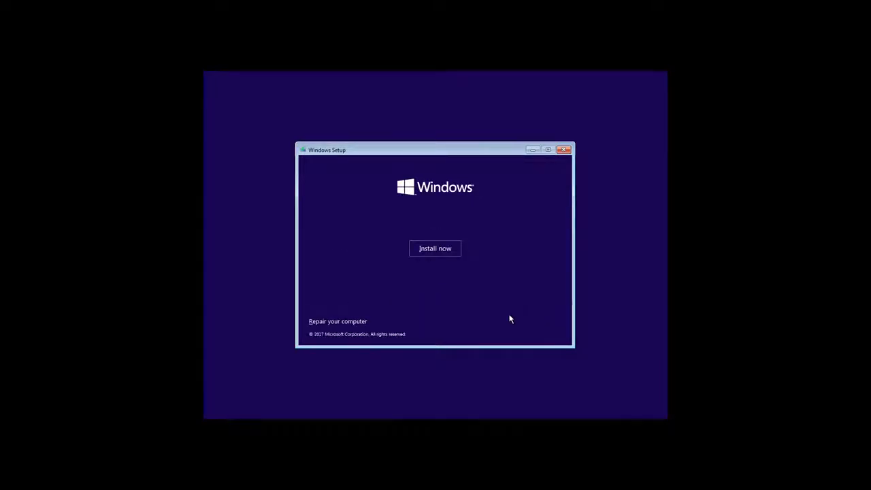
pyautogui.click(337, 321)
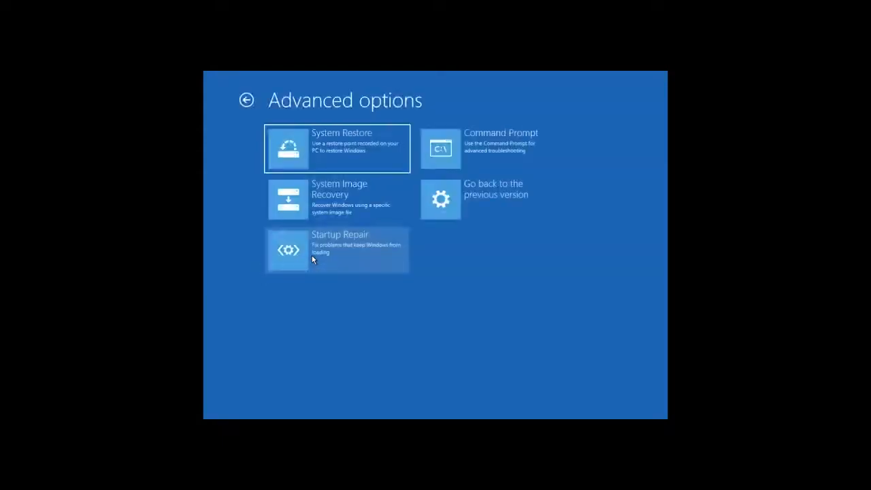
pyautogui.moveTo(321, 198)
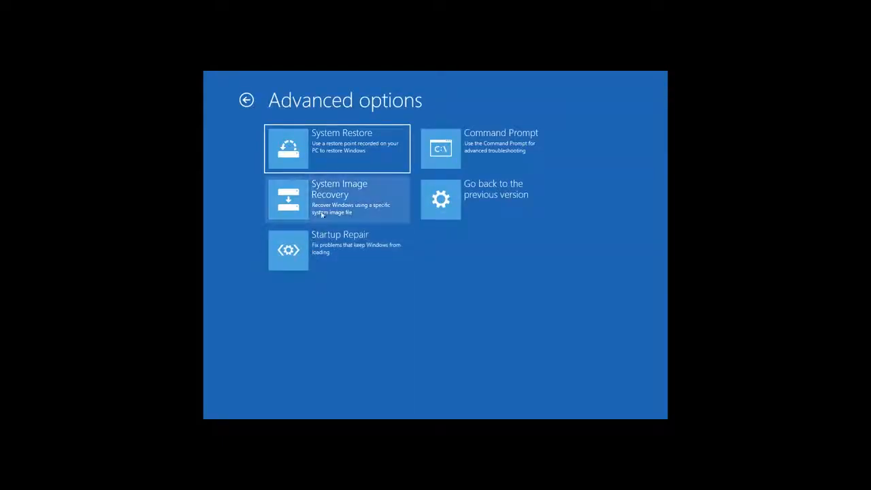
pyautogui.click(337, 199)
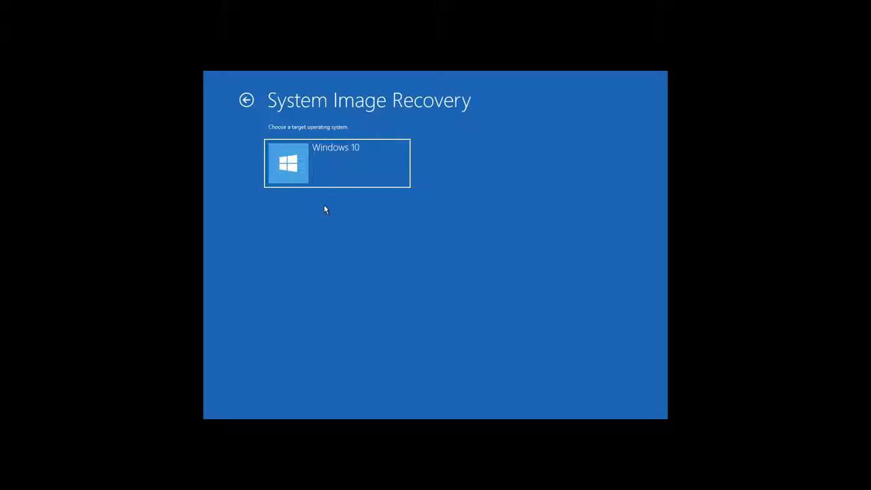
pyautogui.click(336, 163)
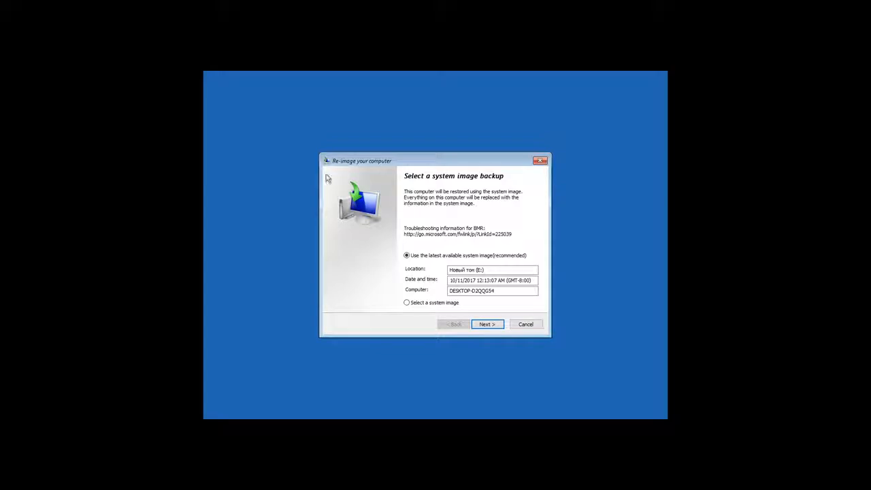
pyautogui.moveTo(381, 242)
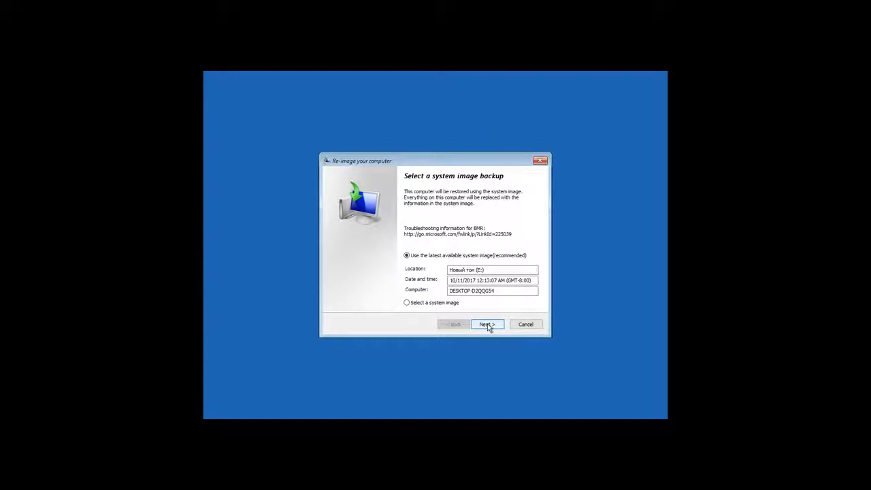
# Re-image using the latest system image with default options, confirming the drive-overwrite warning.
pyautogui.click(485, 324)
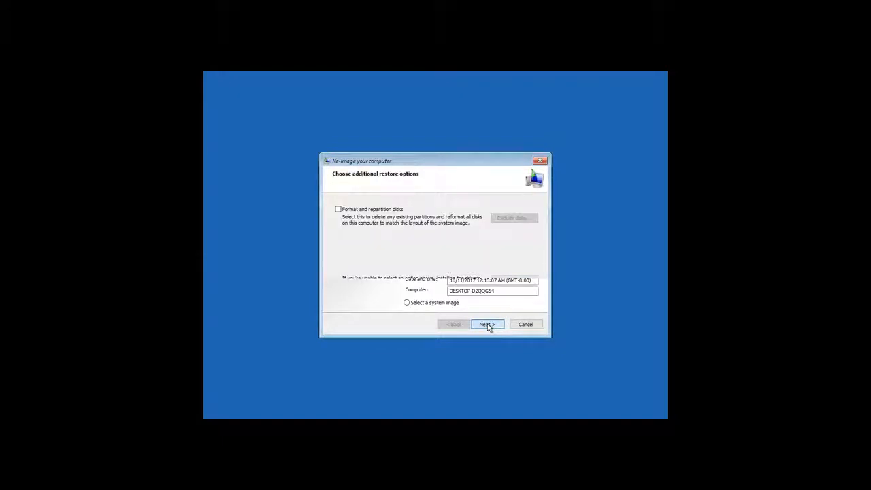
pyautogui.click(486, 323)
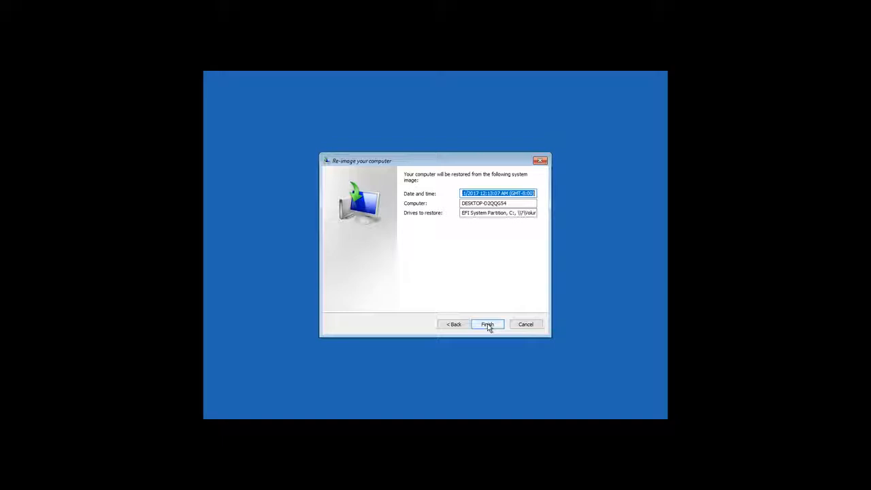
pyautogui.click(487, 324)
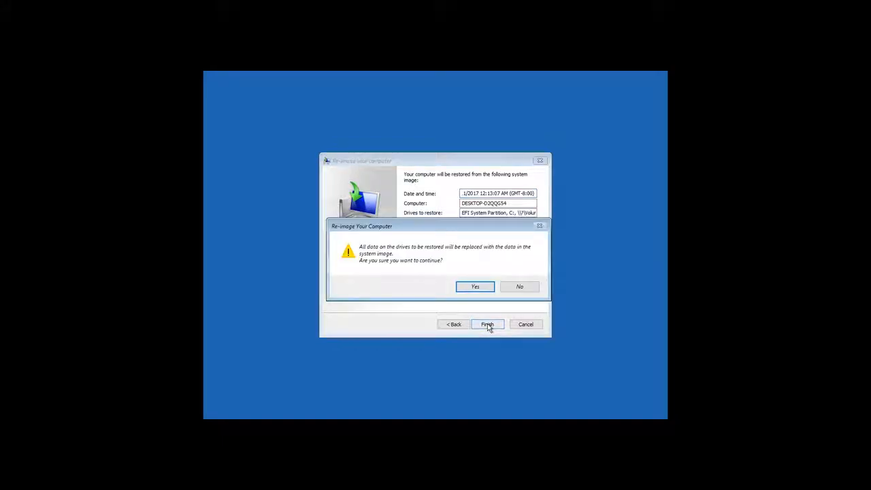
pyautogui.moveTo(475, 284)
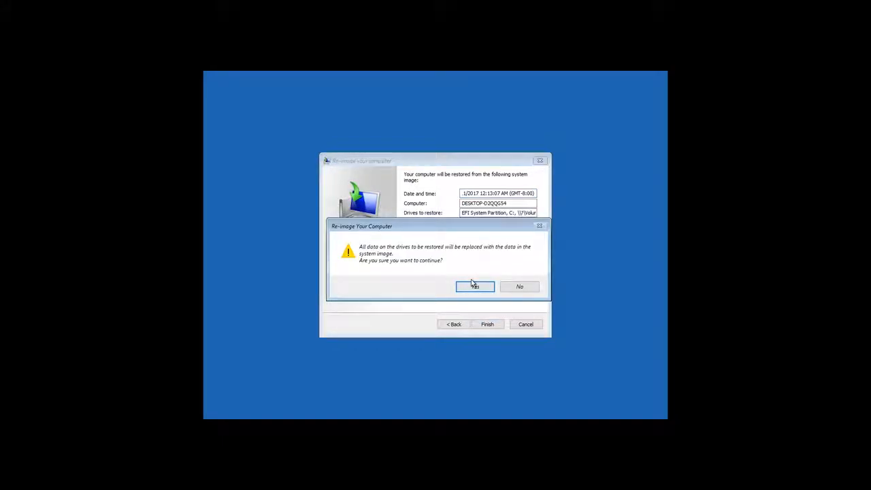
pyautogui.click(474, 285)
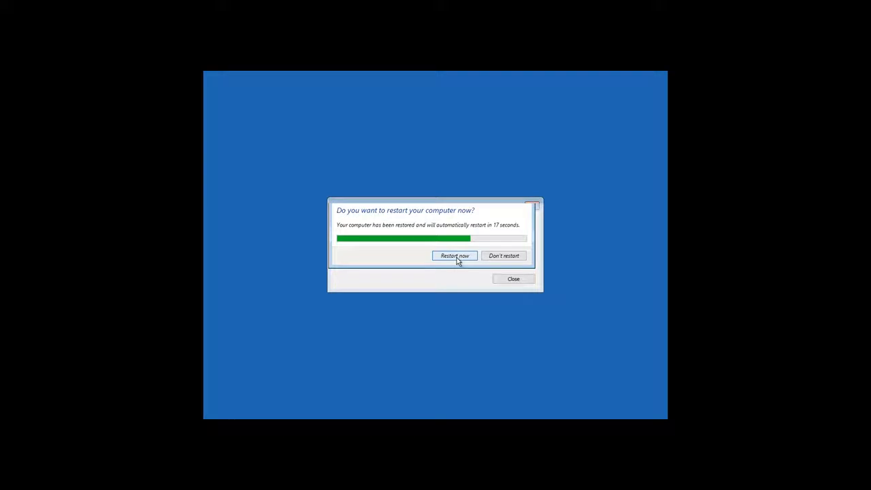
# Restart now and let the restored PC boot to the Windows 10 desktop.
pyautogui.click(454, 255)
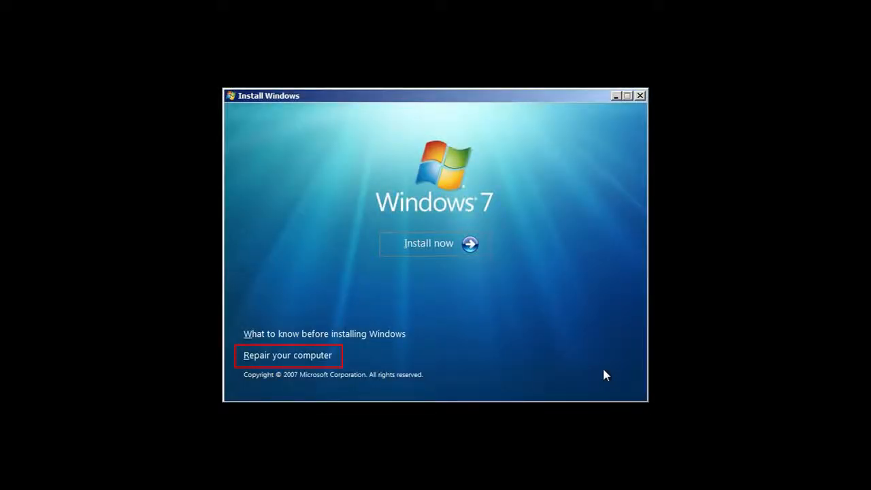
pyautogui.click(287, 354)
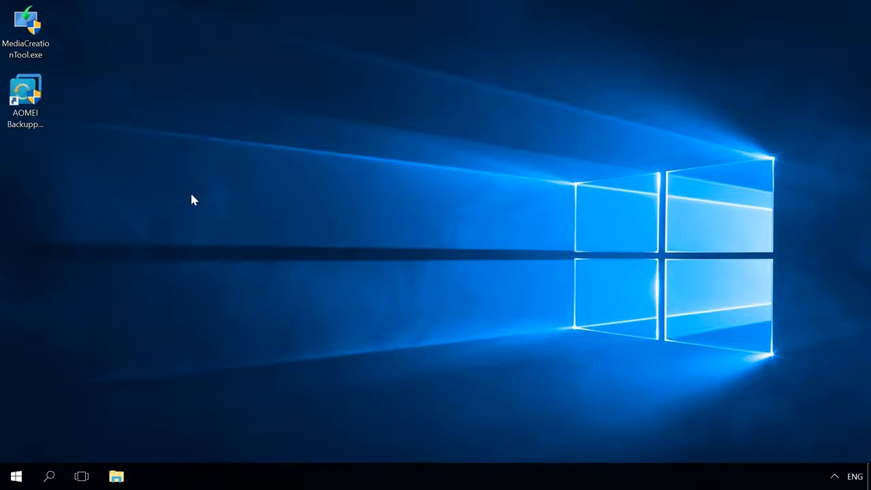
pyautogui.click(25, 95)
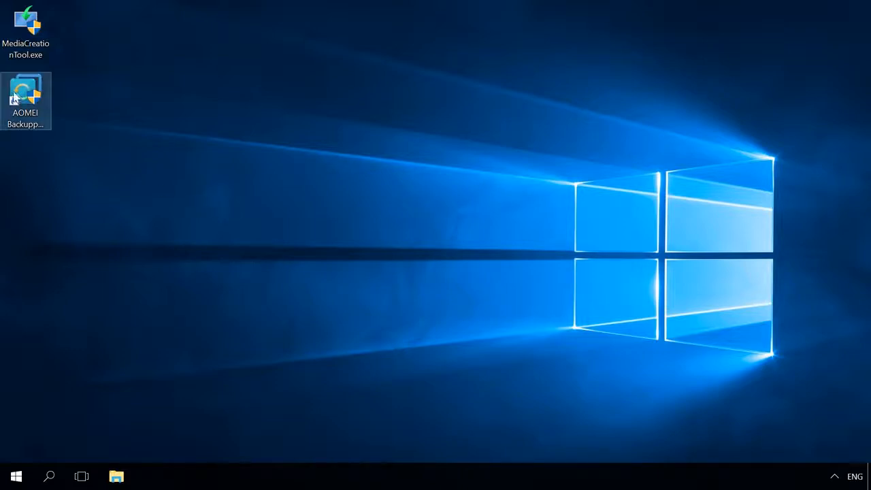
pyautogui.doubleClick(26, 100)
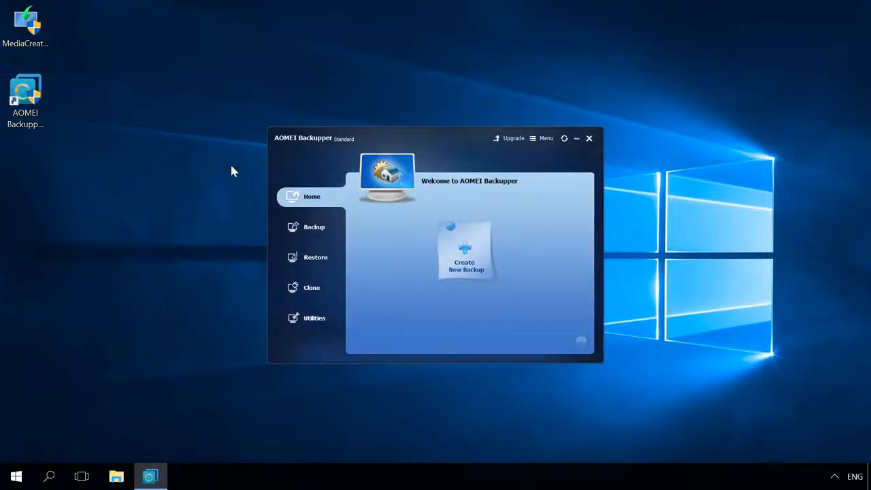
pyautogui.click(313, 227)
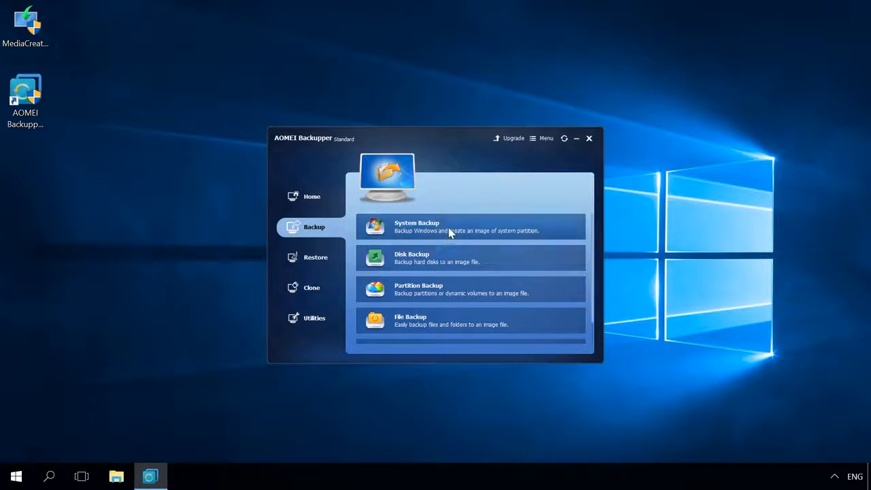
pyautogui.click(311, 287)
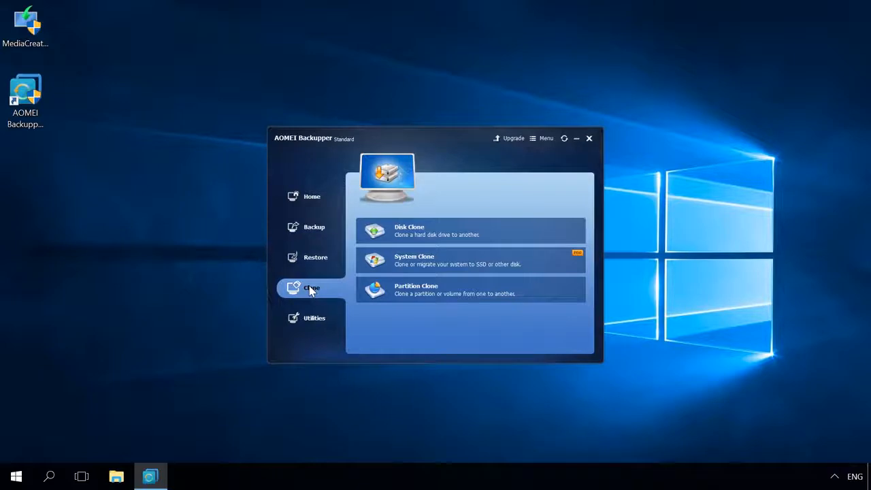
pyautogui.moveTo(385, 261)
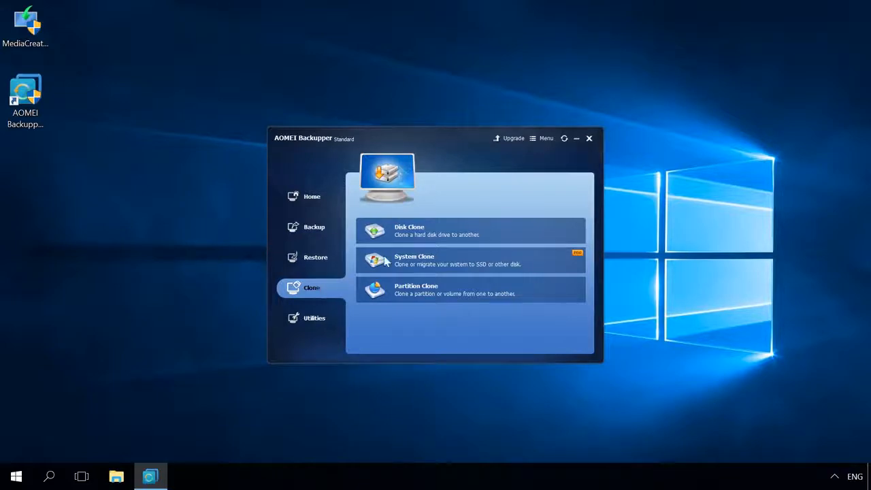
pyautogui.click(589, 138)
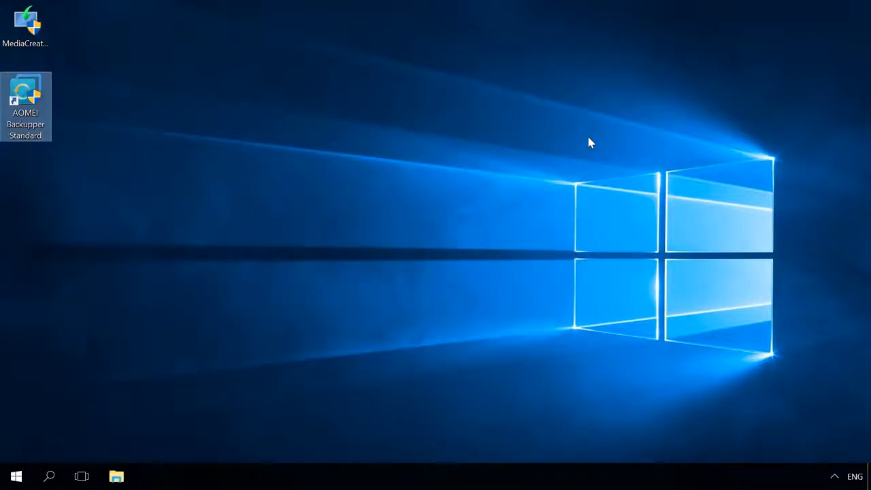